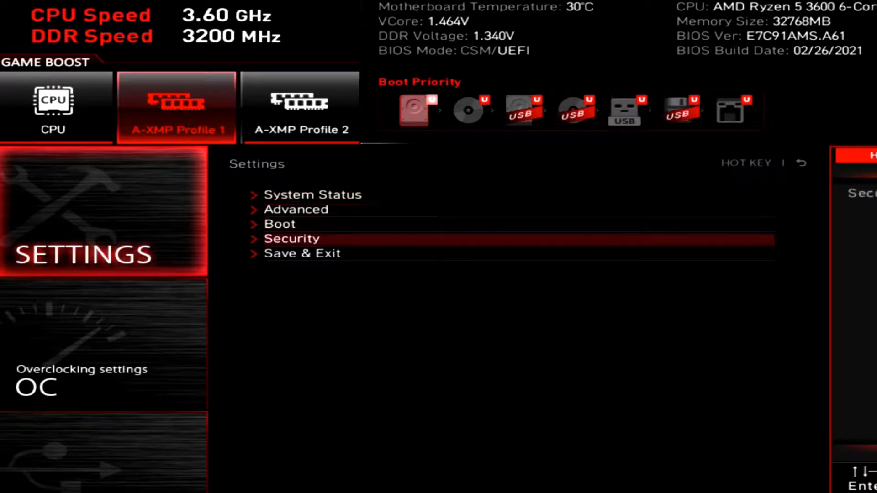
Step: Apply the steeper CPU fan curve in Hardware Monitor and return to the main screen
click(301, 253)
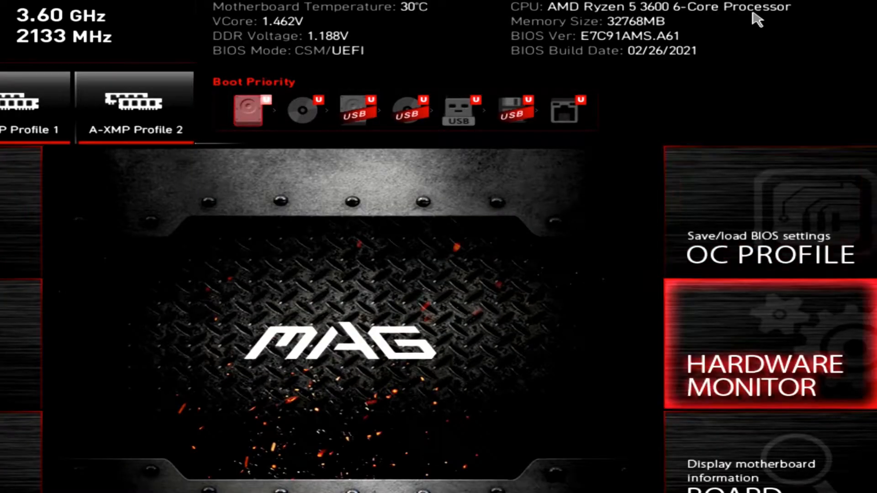
click(767, 375)
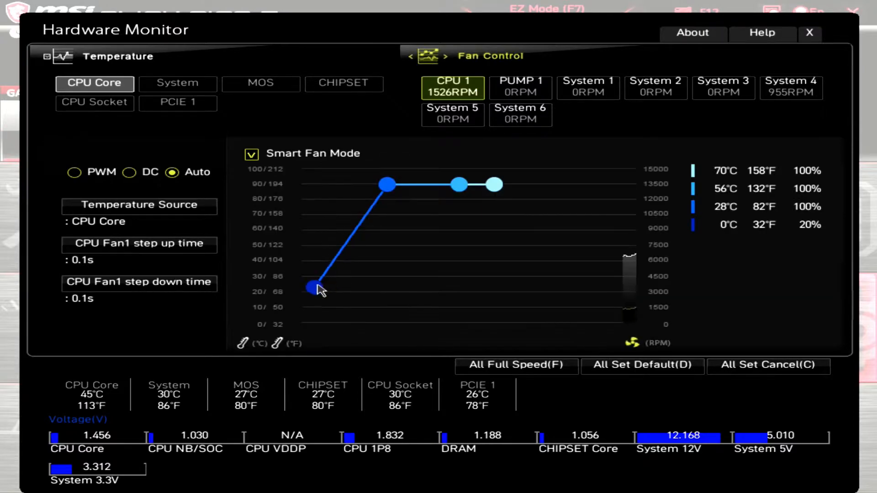
click(809, 32)
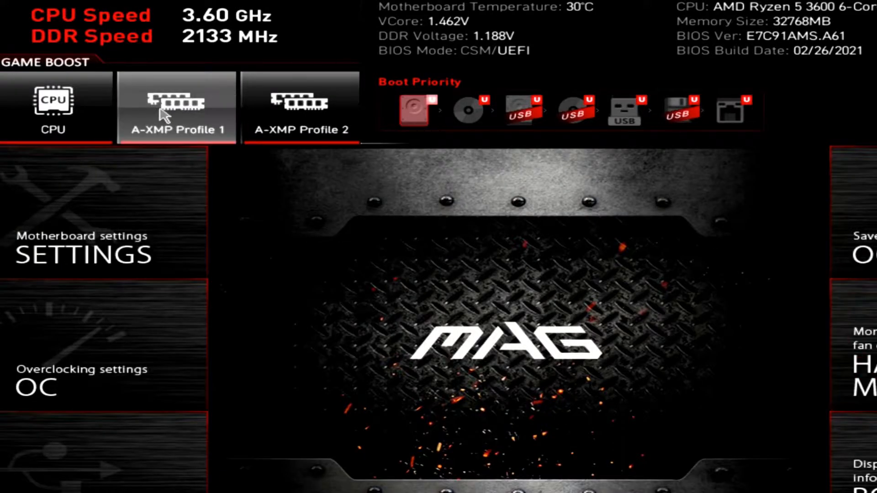
Step: Enable A-XMP Profile 1, then save the changes and exit with F10
click(175, 107)
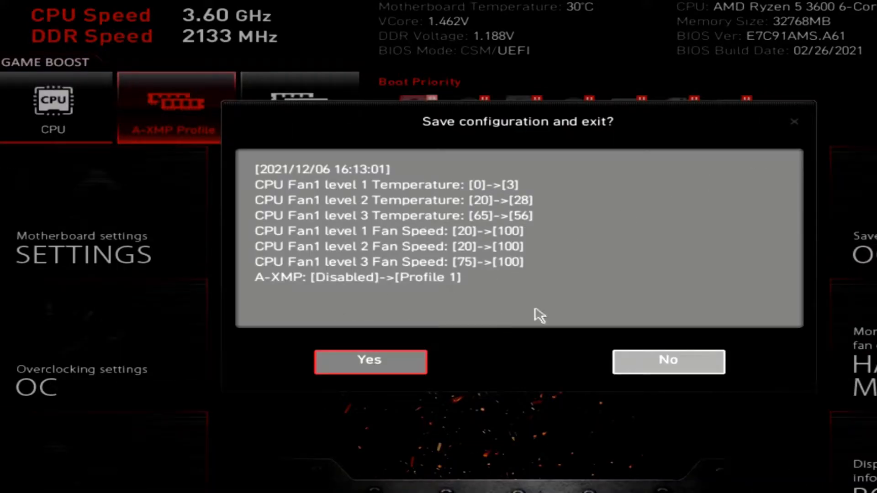
click(369, 362)
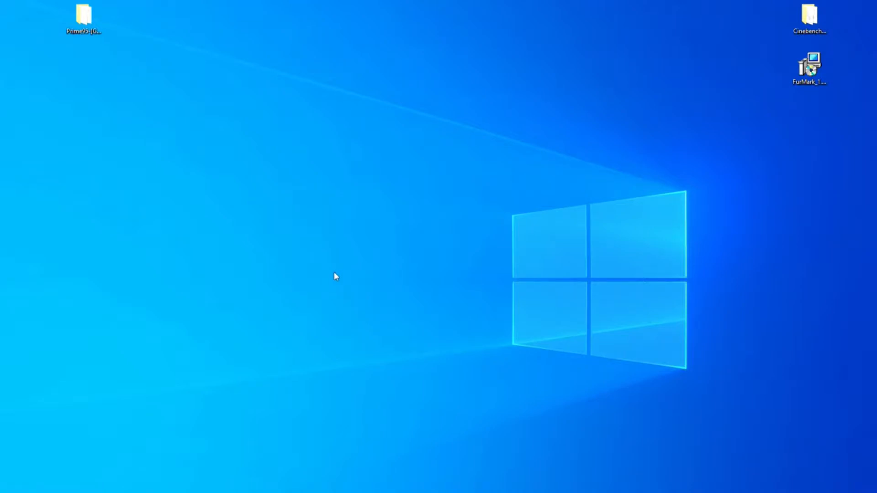
mouse_move(171, 466)
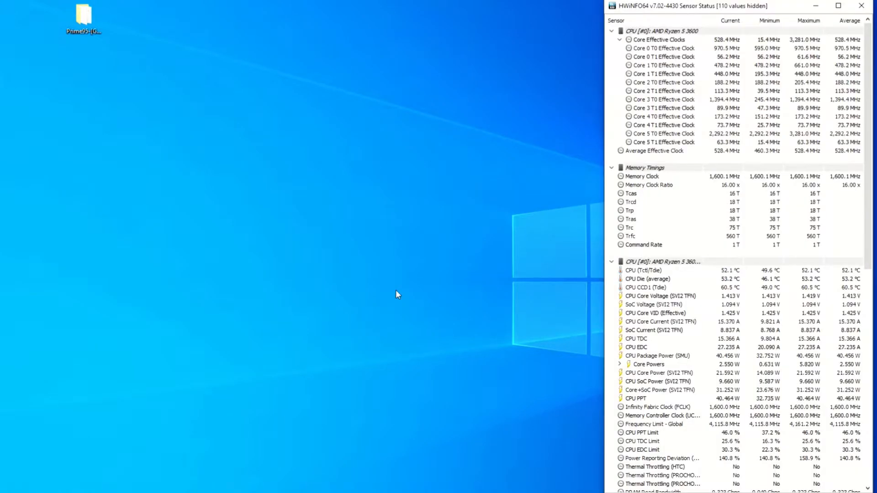
mouse_move(701, 142)
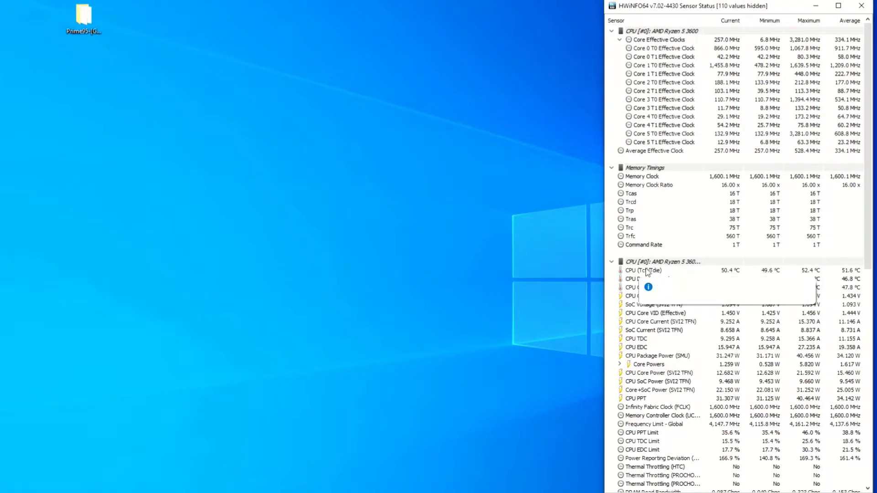
mouse_move(660, 296)
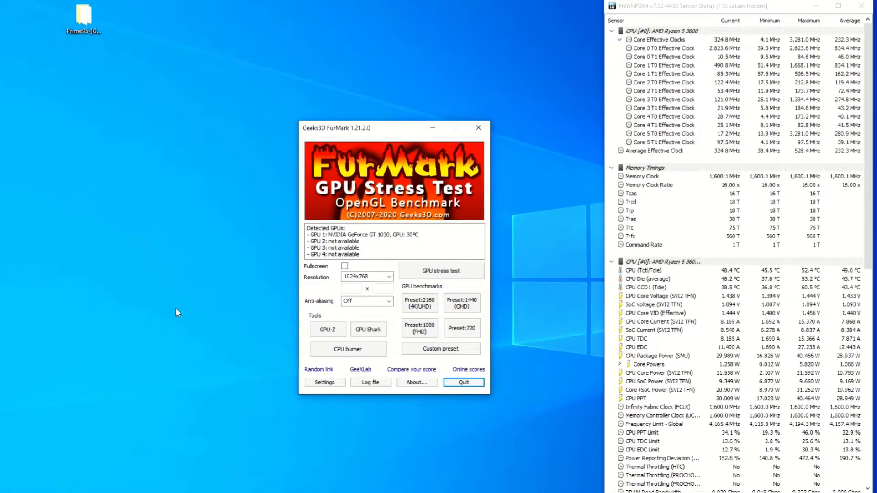
Step: Bring up the HWiNFO64 sensor window with live Ryzen 5 3600 readings
click(347, 349)
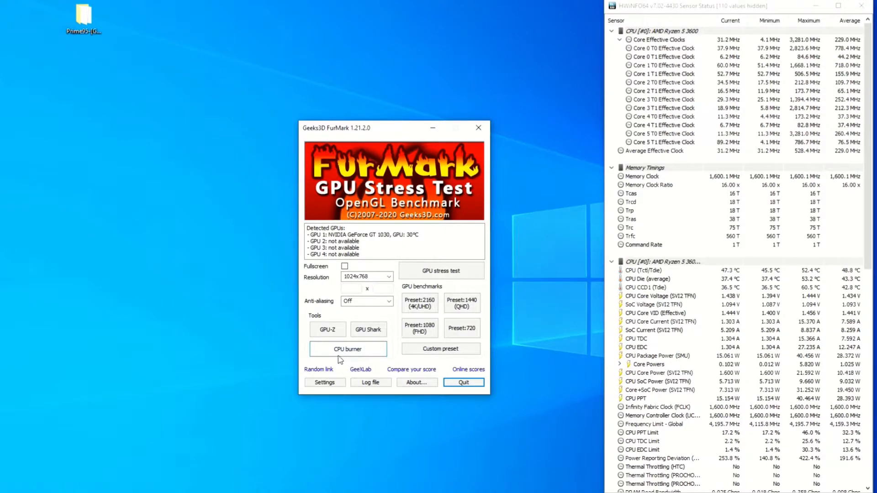
click(349, 349)
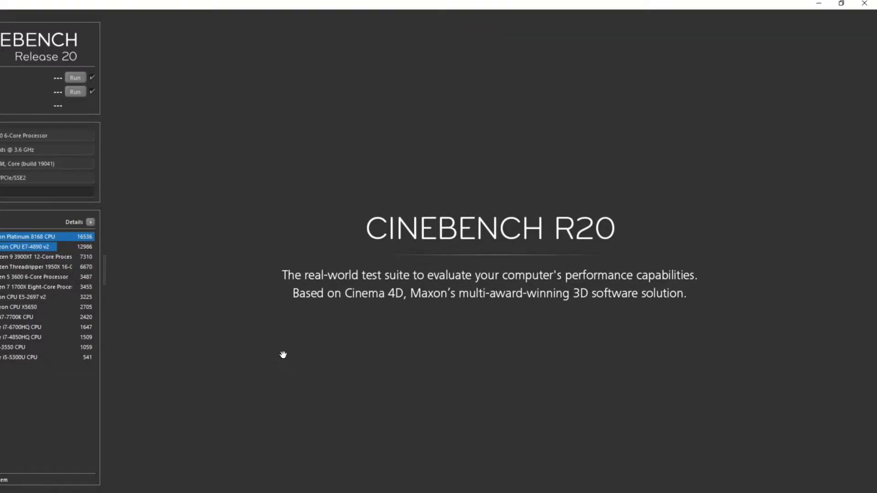
mouse_move(306, 236)
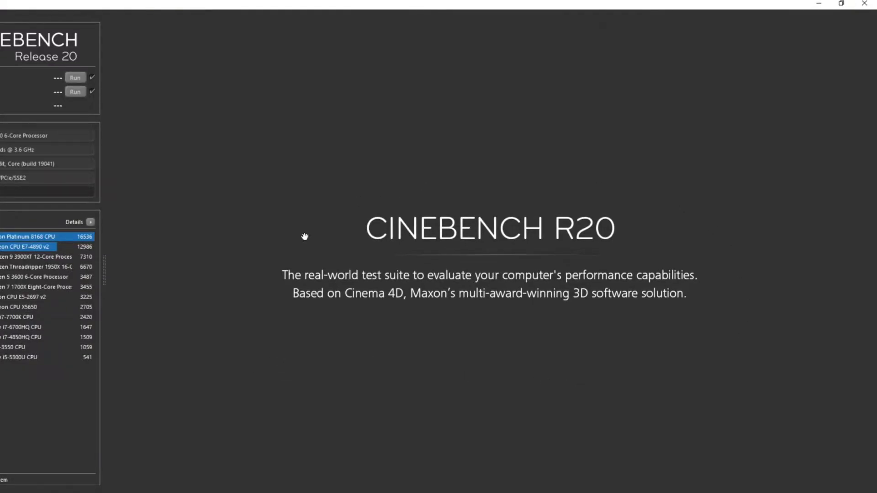
mouse_move(327, 385)
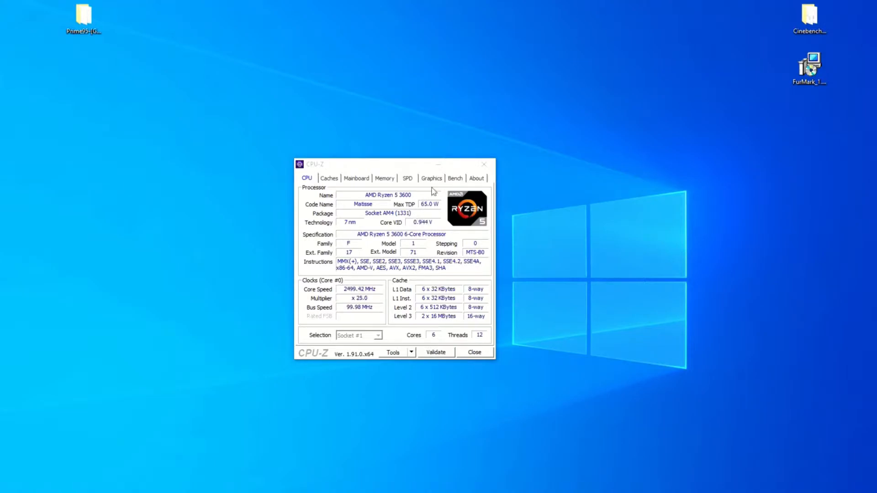
Step: Start the CPU-Z CPU benchmark from the Bench page
click(455, 178)
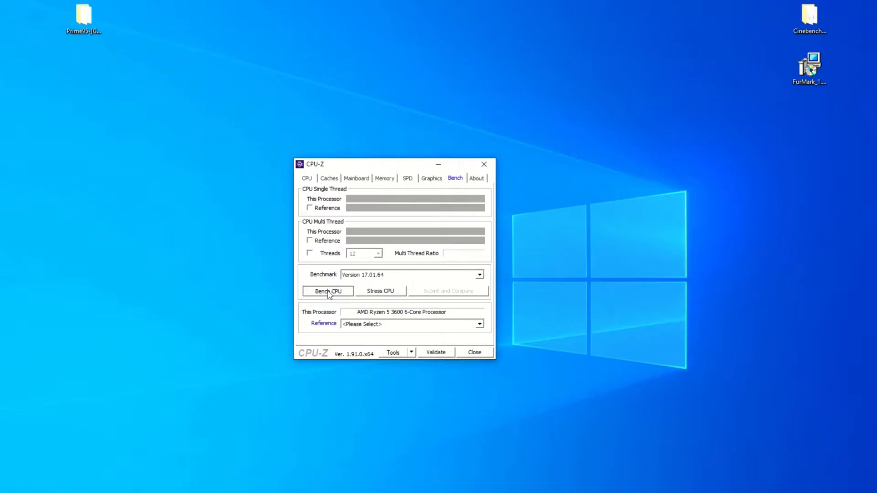
click(327, 291)
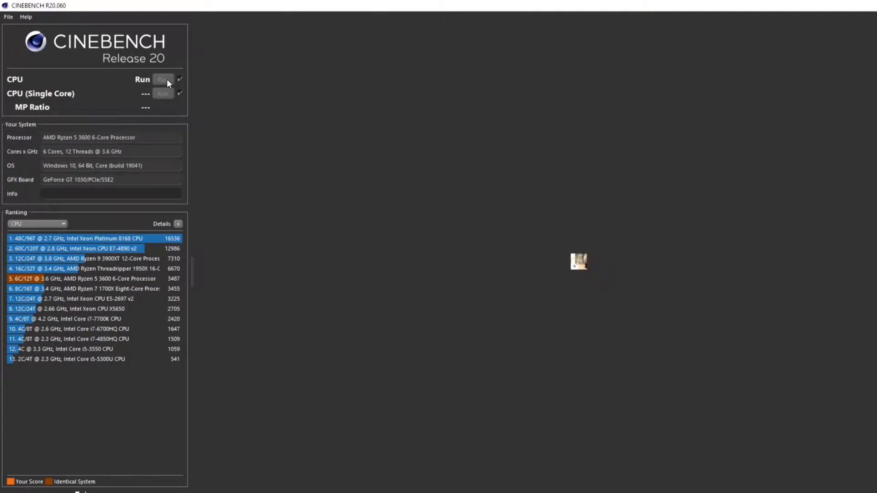
Step: Run the Cinebench R20 multi-core CPU render of the room scene
click(164, 79)
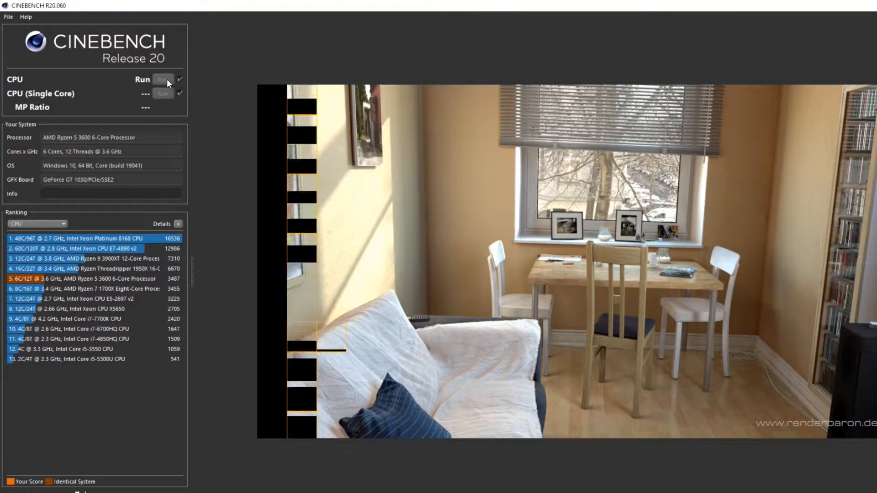
click(164, 80)
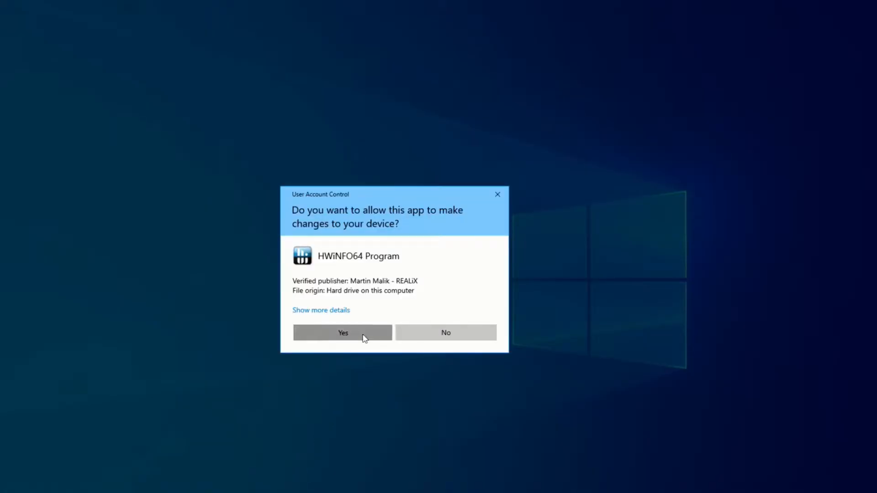
Step: Allow HWiNFO64 to launch and start FurMark's CPU burner stress load
click(342, 333)
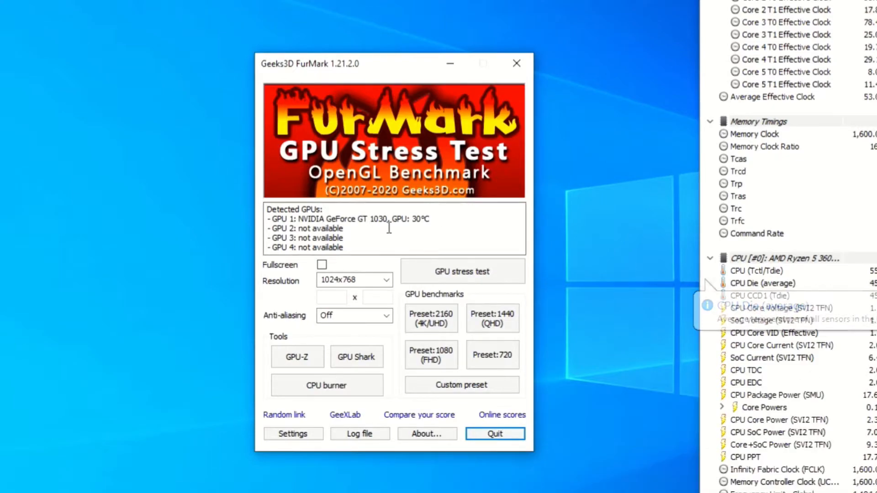
click(327, 384)
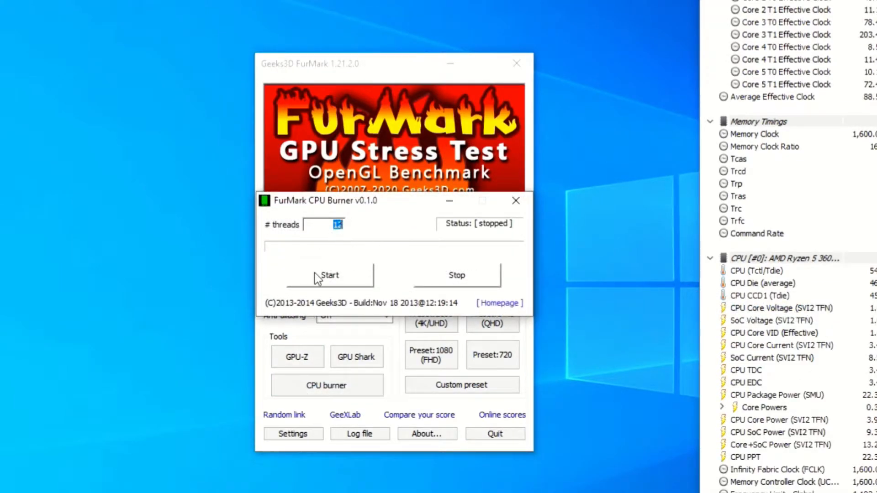
click(329, 275)
text(1)
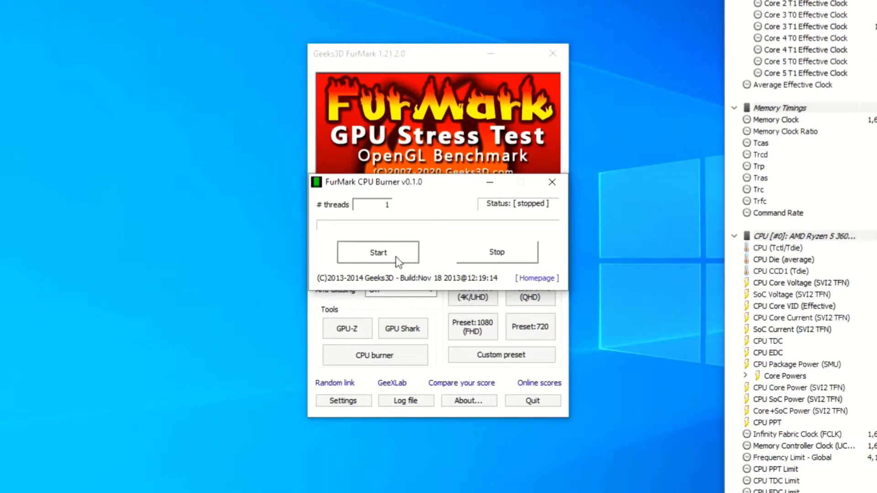
click(377, 252)
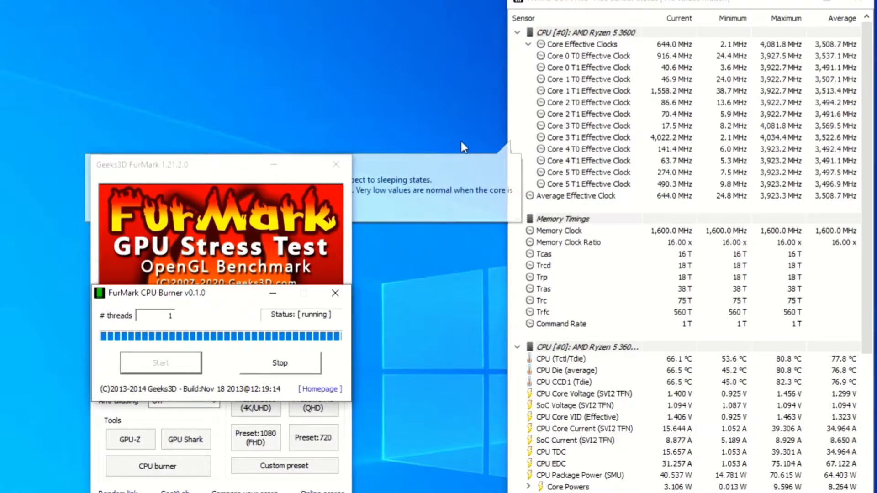
mouse_move(434, 146)
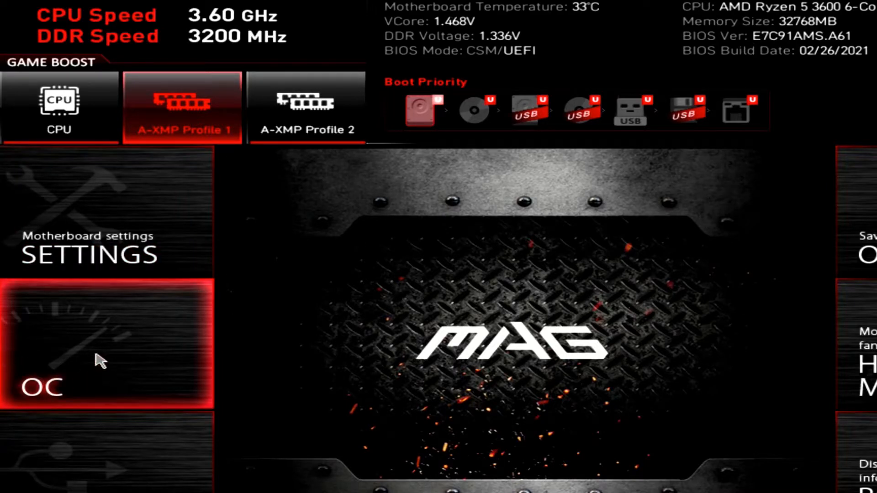
mouse_move(428, 389)
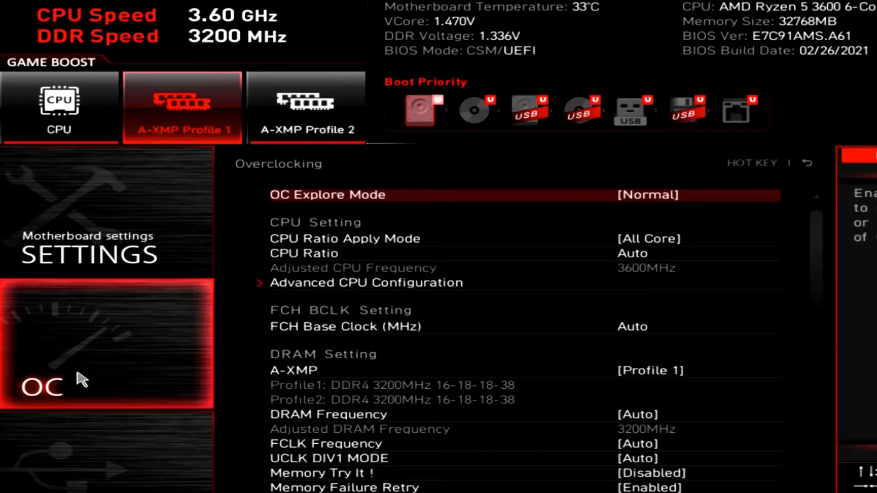
Step: Set OC Explore Mode to Expert
click(644, 195)
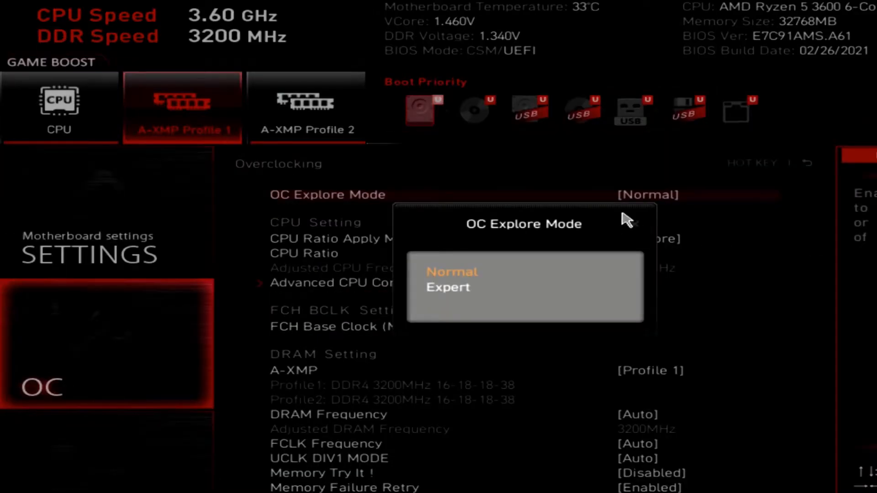
click(448, 287)
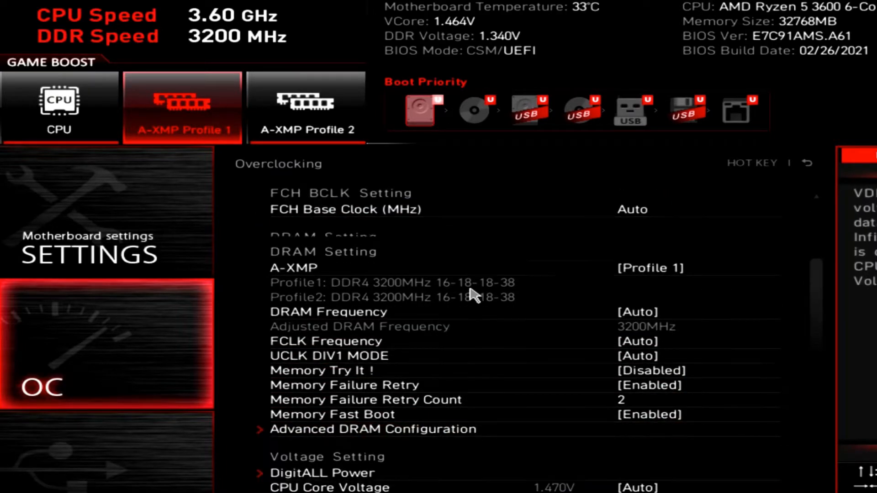
scroll(down, 3)
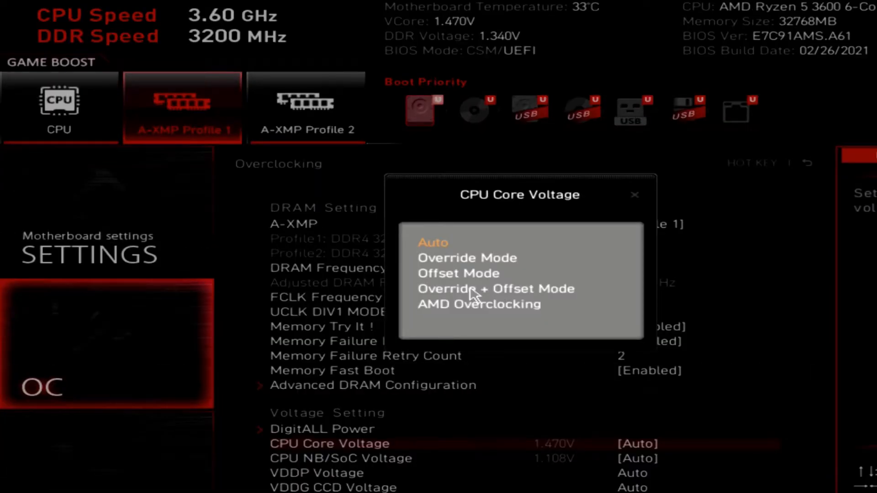
Step: Set CPU Core Voltage to Offset Mode −0.0250 V and NB/SoC Voltage to Override 1.1000
click(458, 273)
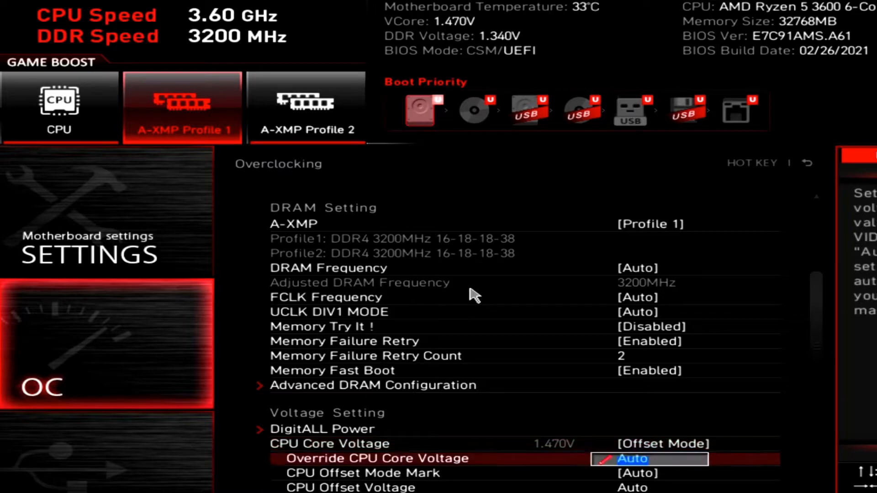
key(down)
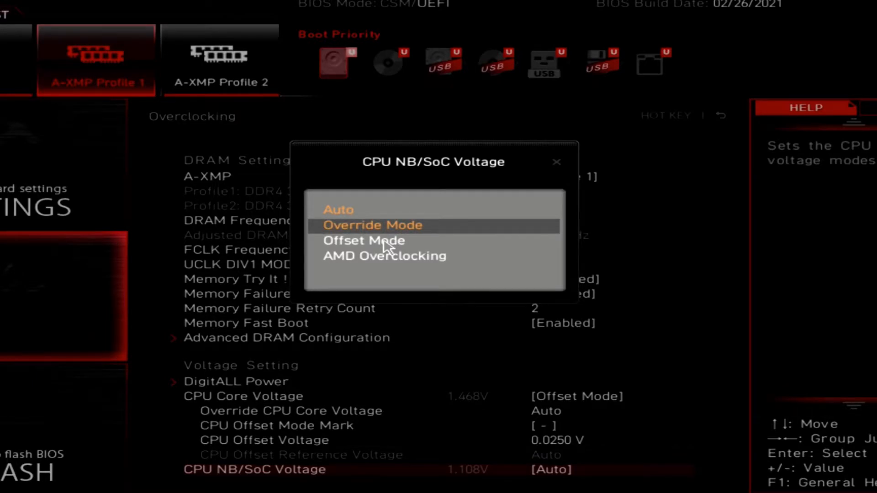
click(372, 225)
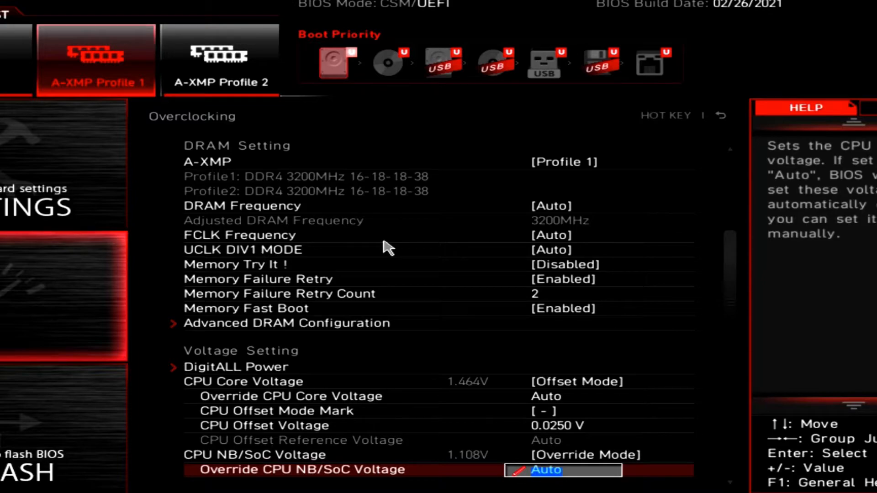
text(1.1000)
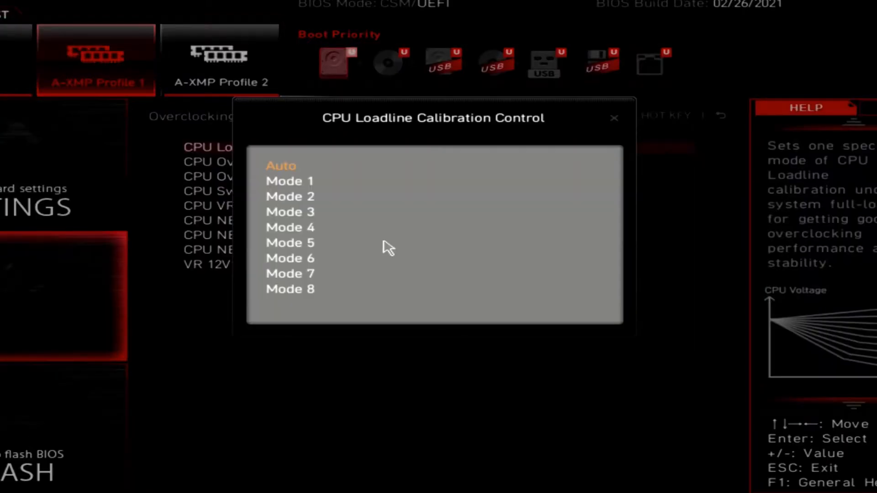
Step: Set CPU Loadline Calibration Control to Mode 8 and search the settings for 'load'
click(290, 290)
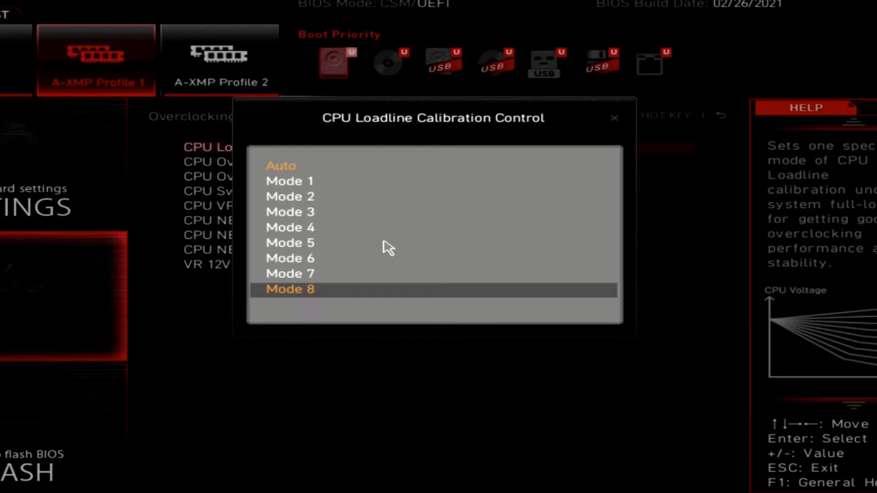
click(290, 290)
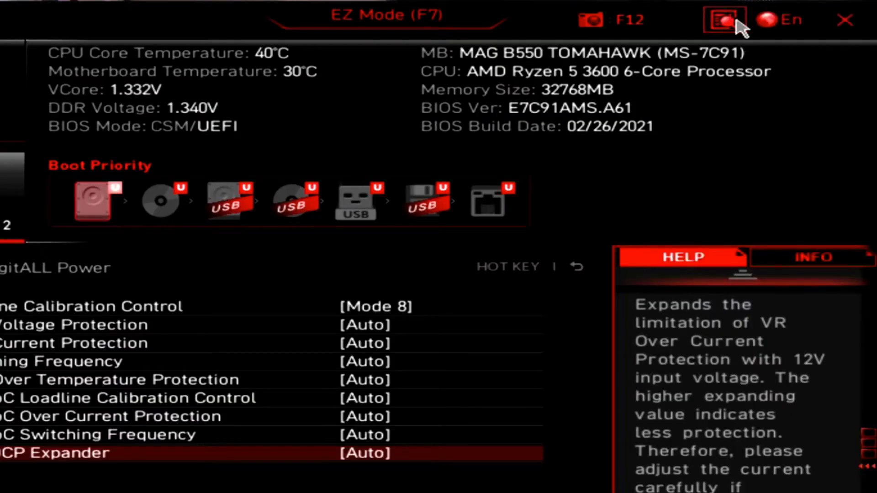
click(724, 19)
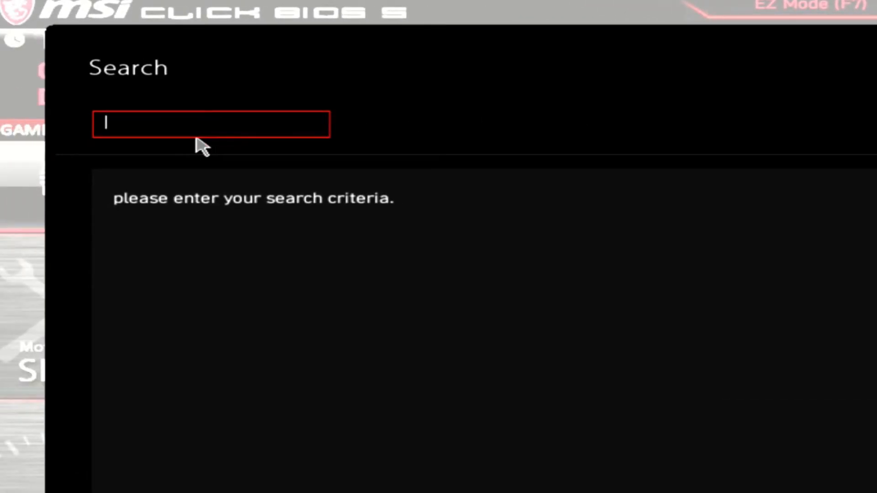
text(load)
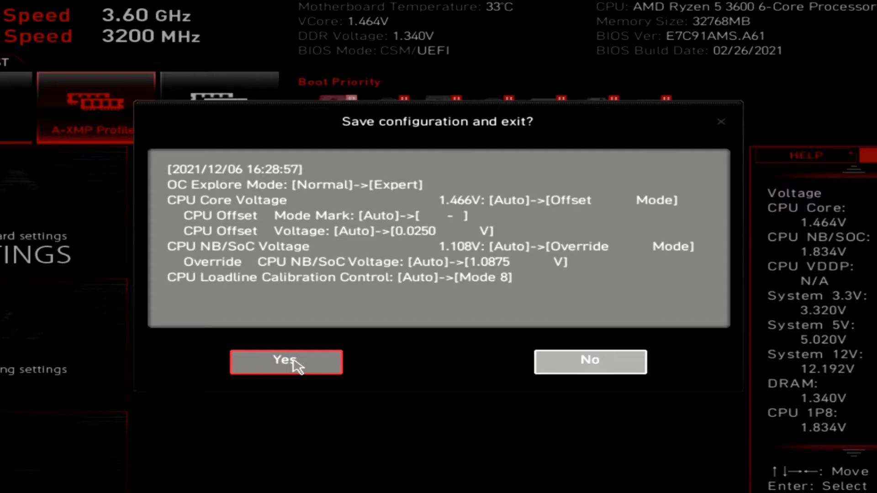
click(286, 362)
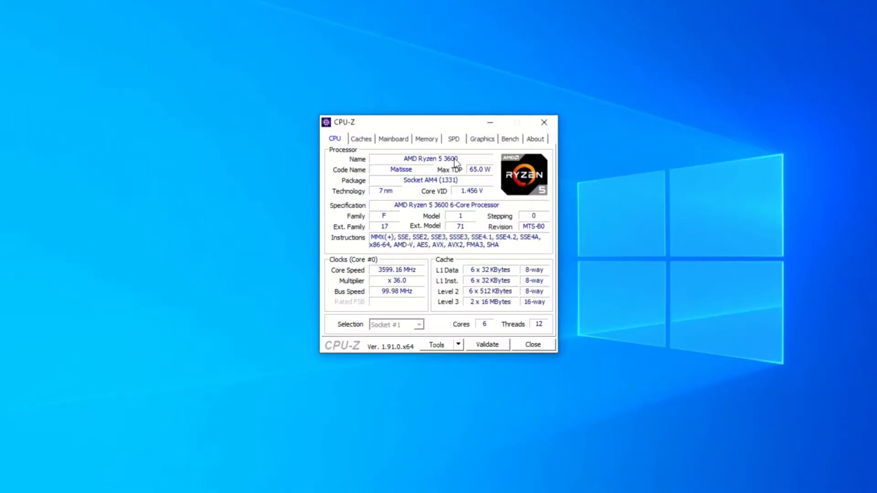
Step: Close CPU-Z and run the Cinebench R20 multi-core test, scoring 2976 pts
click(509, 139)
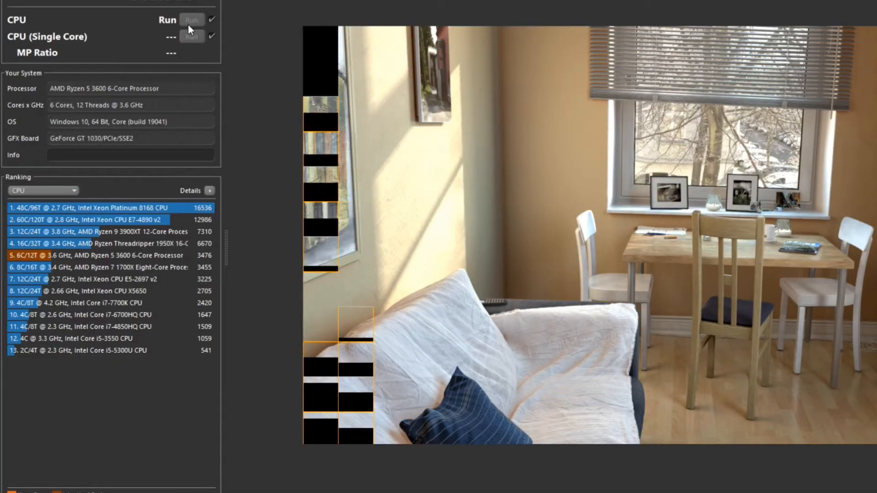
click(191, 19)
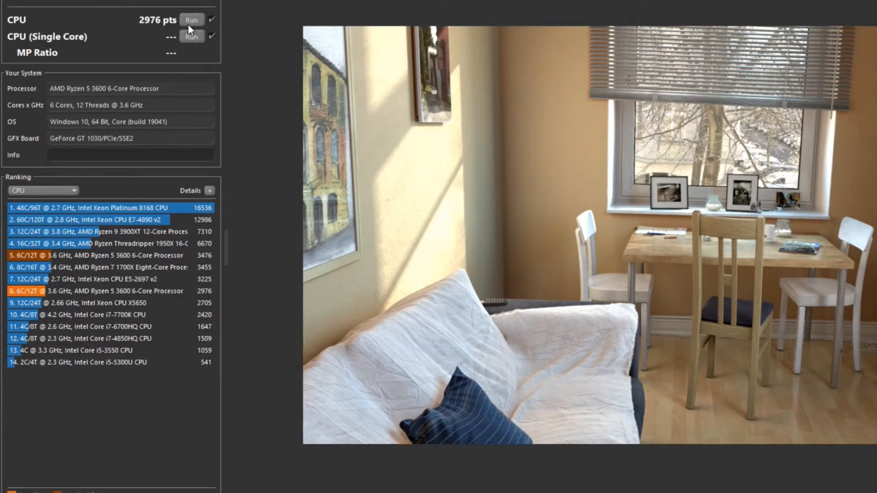